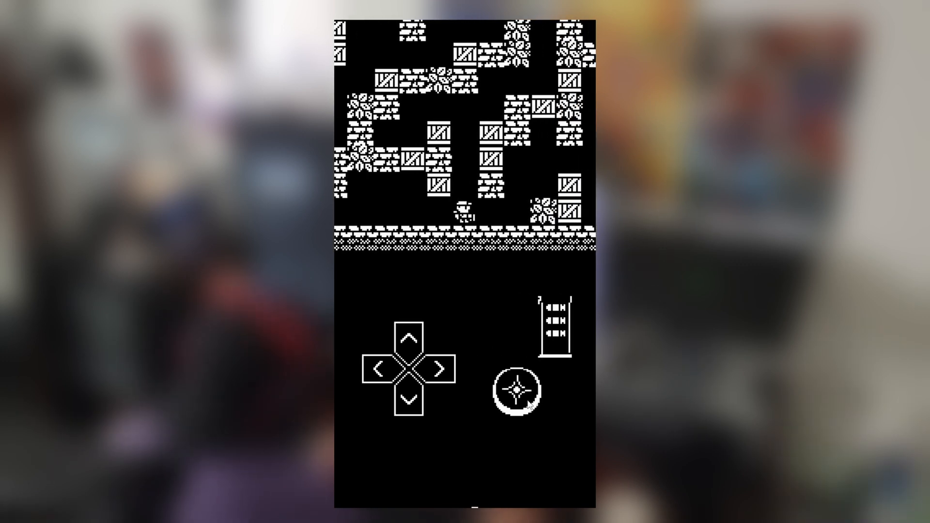
Set Max Ammo to 1 on the Ammo GUI Controller and initialize the ammo GUI
click(519, 390)
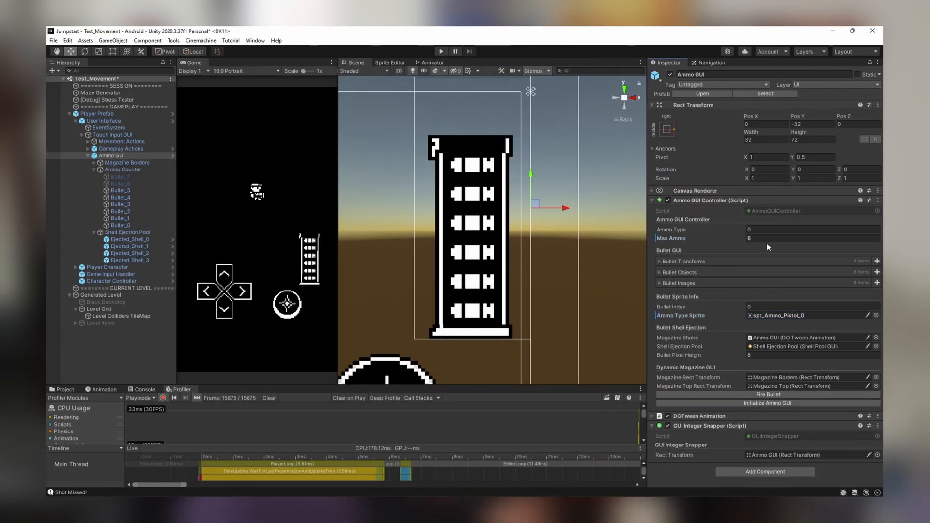
click(767, 403)
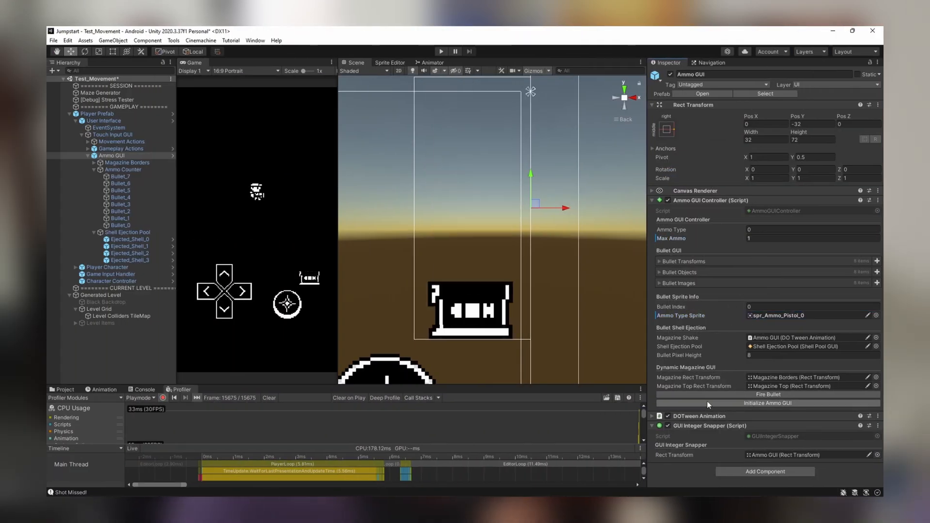
click(767, 403)
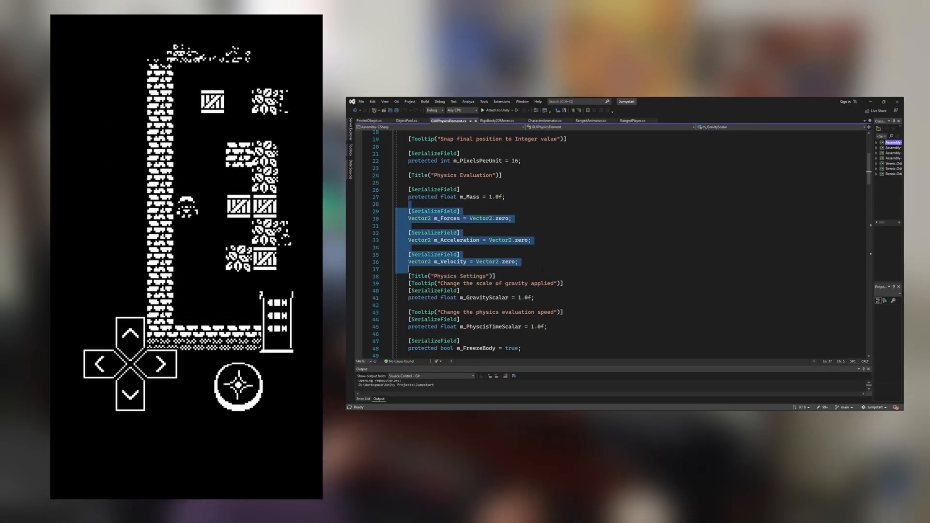
scroll(down, 3)
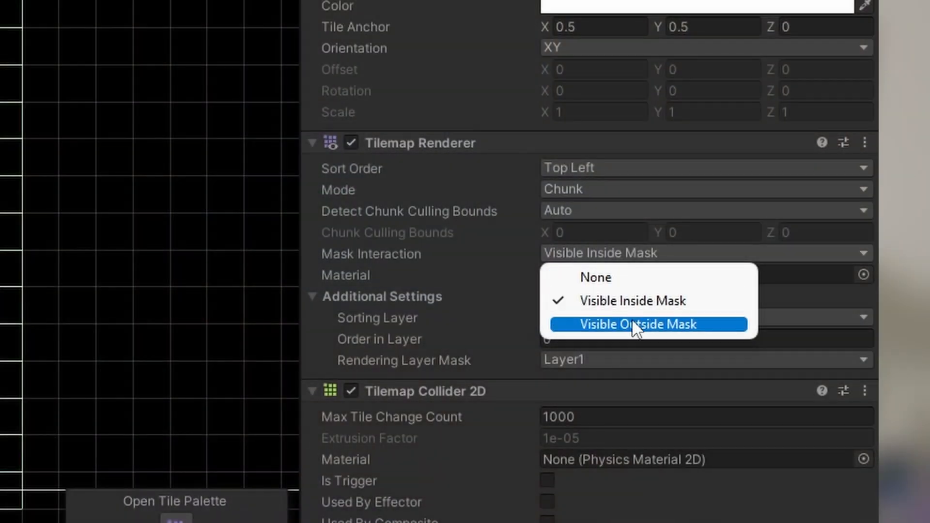
Change the Tilemap Renderer's Mask Interaction from Visible Inside Mask to None
click(595, 277)
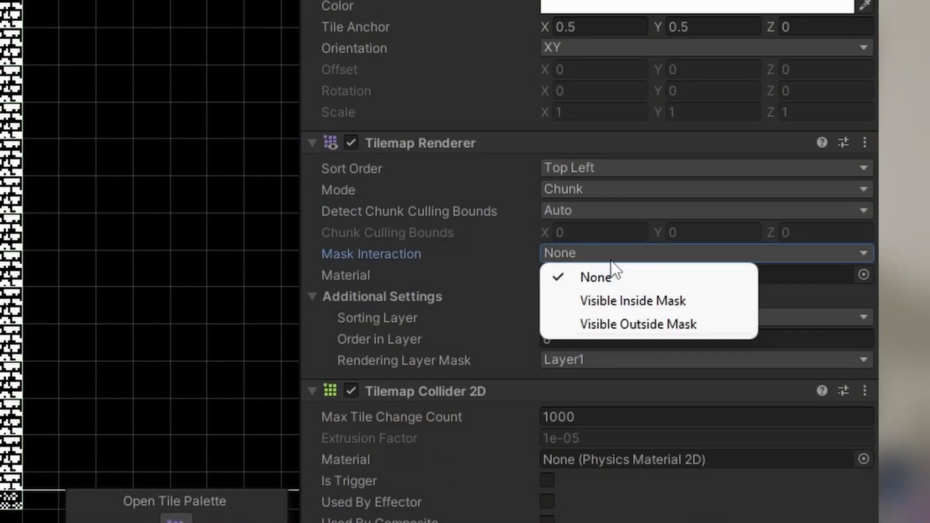